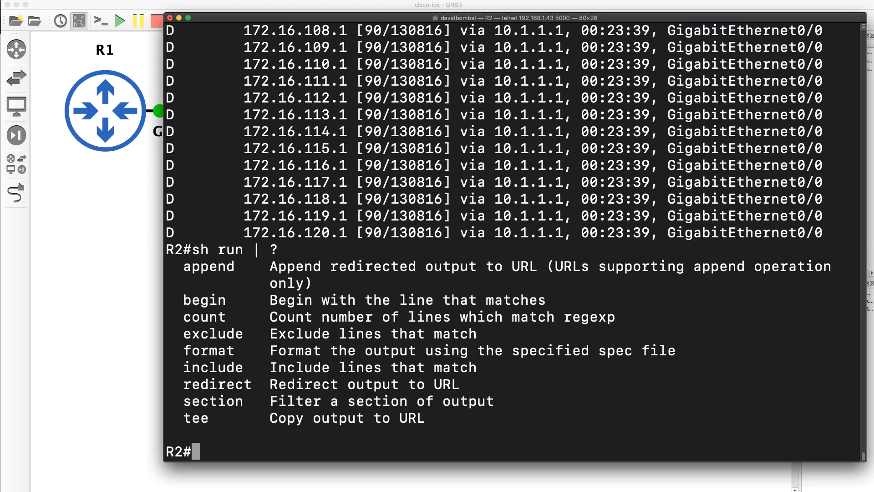
Enter configuration mode on R2 and list the available commands with the ? help
text(conf t)
text(router bgp 65000)
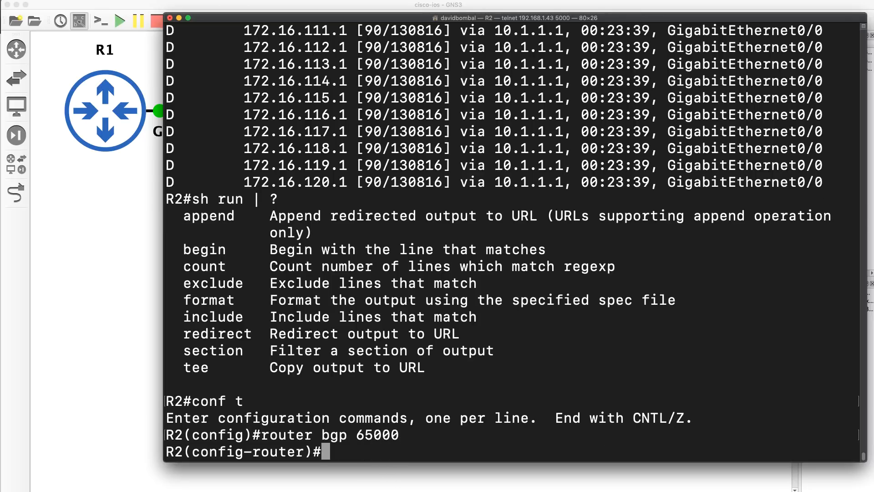
text(?)
text(bgp ?)
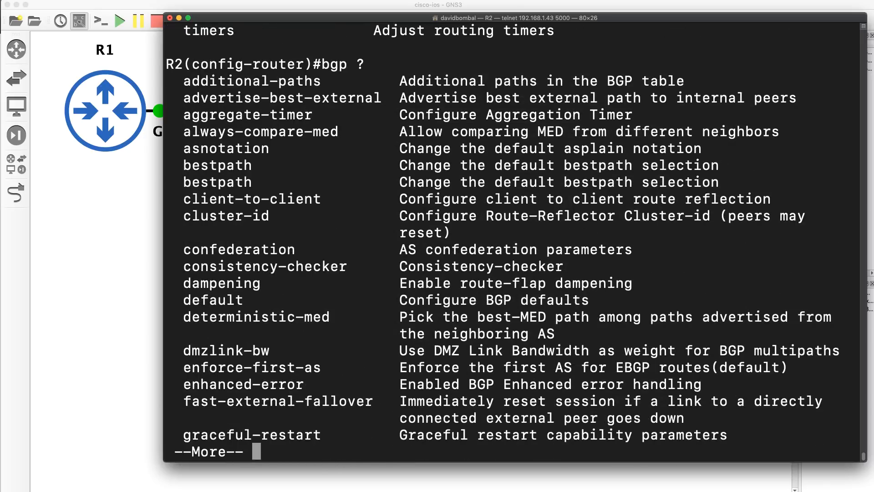
Page the BGP help, filter it with +max, highlight the max entries, then exit BGP configuration
key(space)
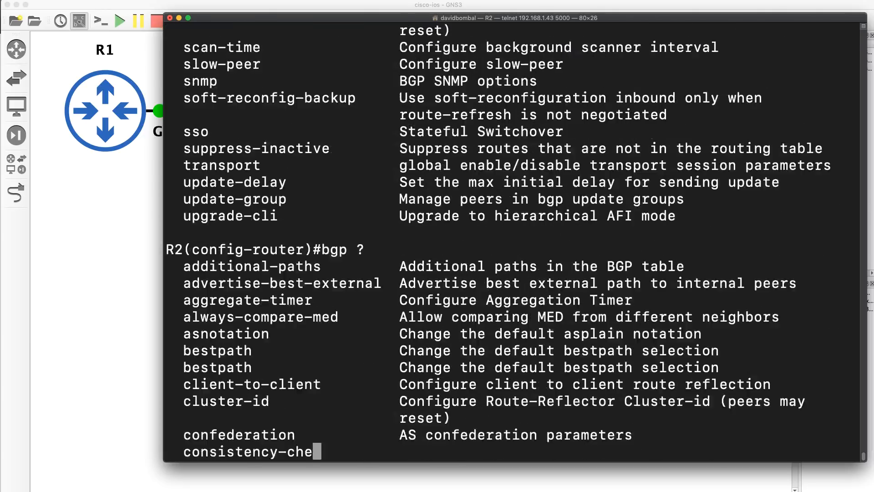
key(space)
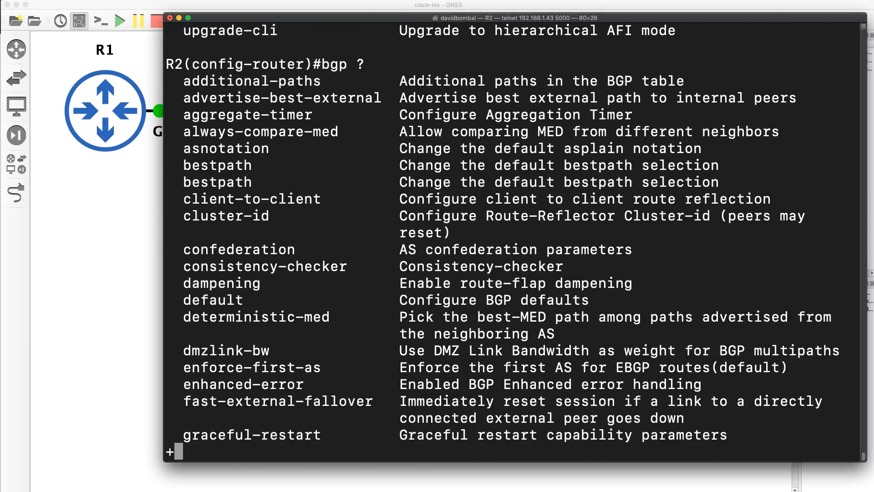
text(max)
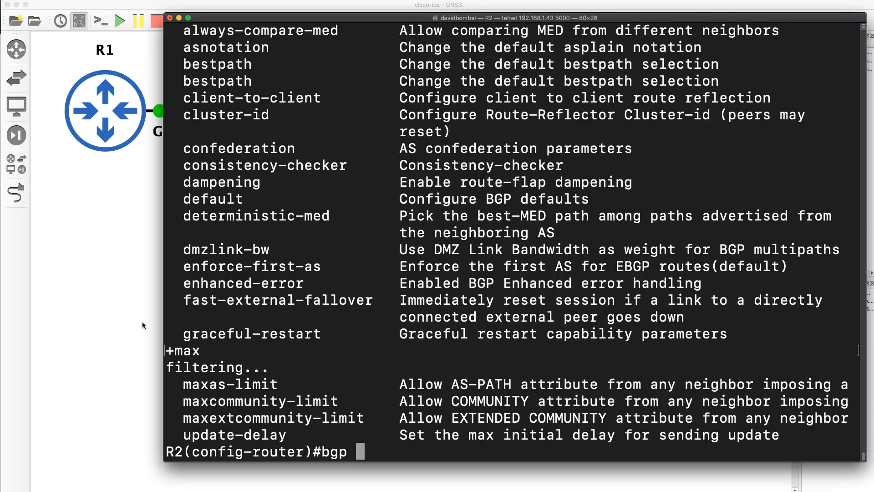
drag(168, 350, 791, 435)
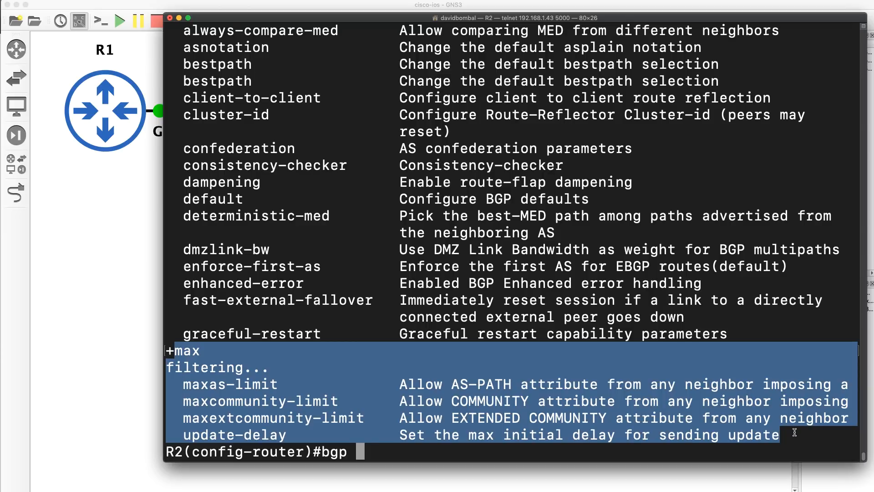
text(exit)
text(show )
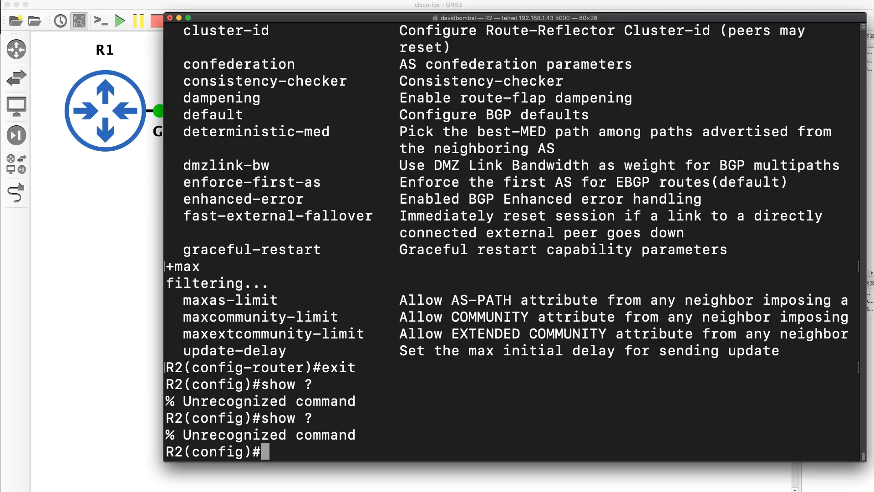
List the global configuration commands with ? and page through from aaa to decnet
text(?)
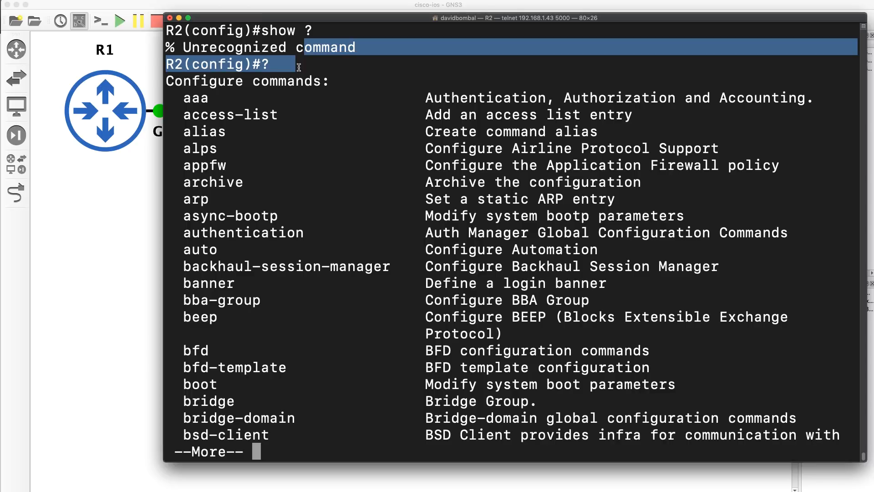
key(space)
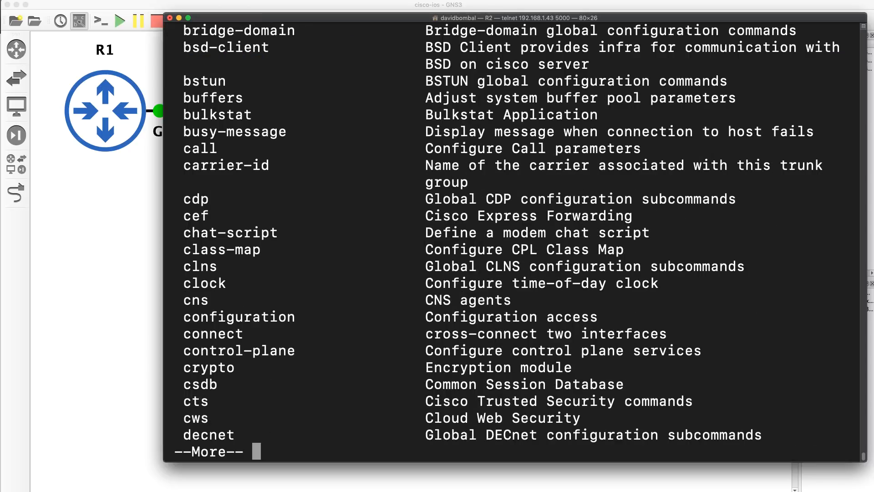